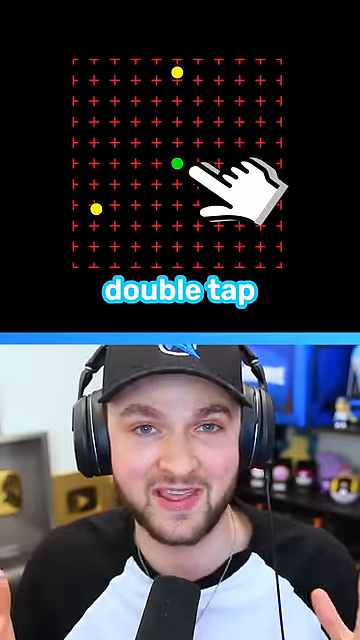
double_click(178, 164)
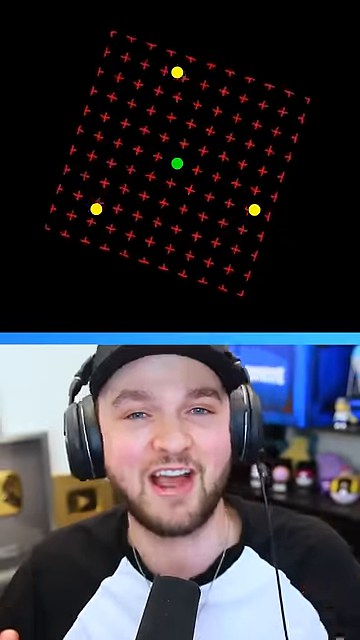